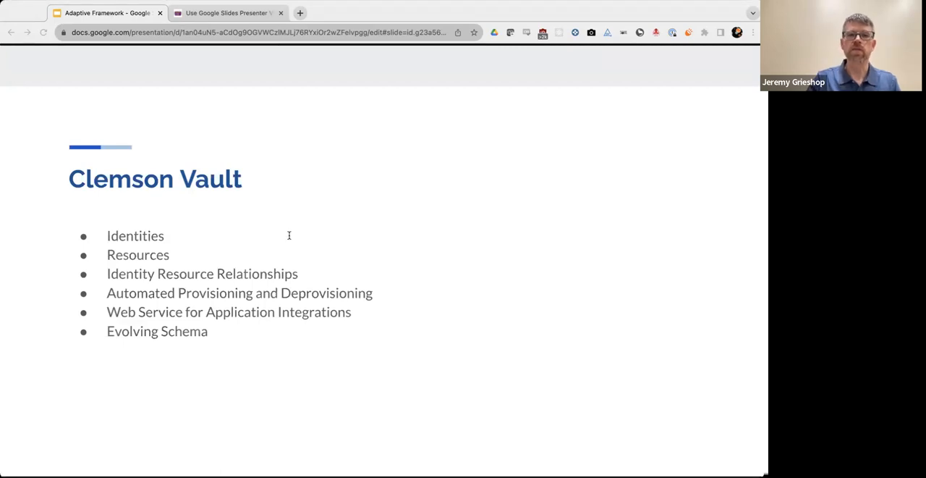
mouse_move(347, 291)
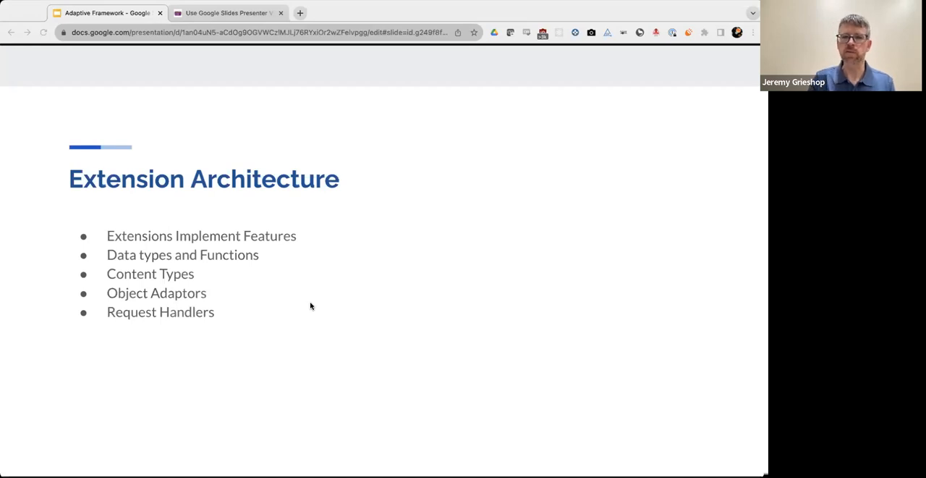
key("Right")
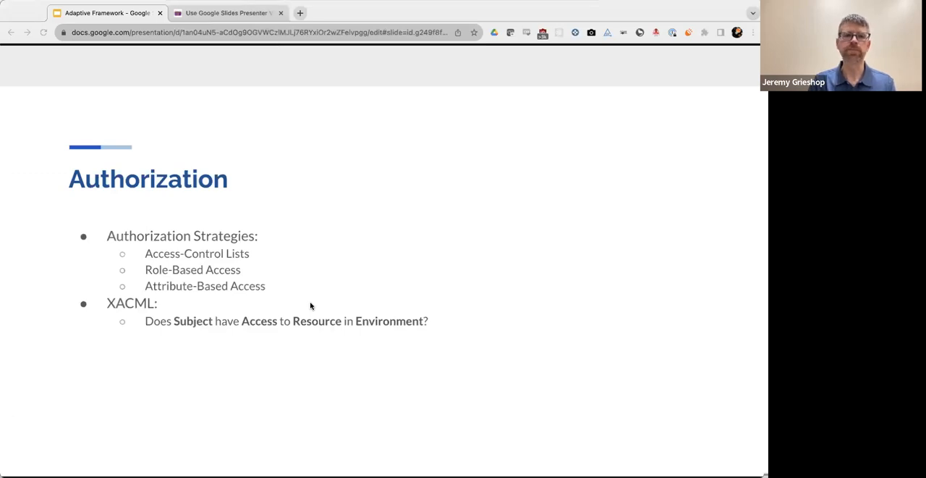
key("Right")
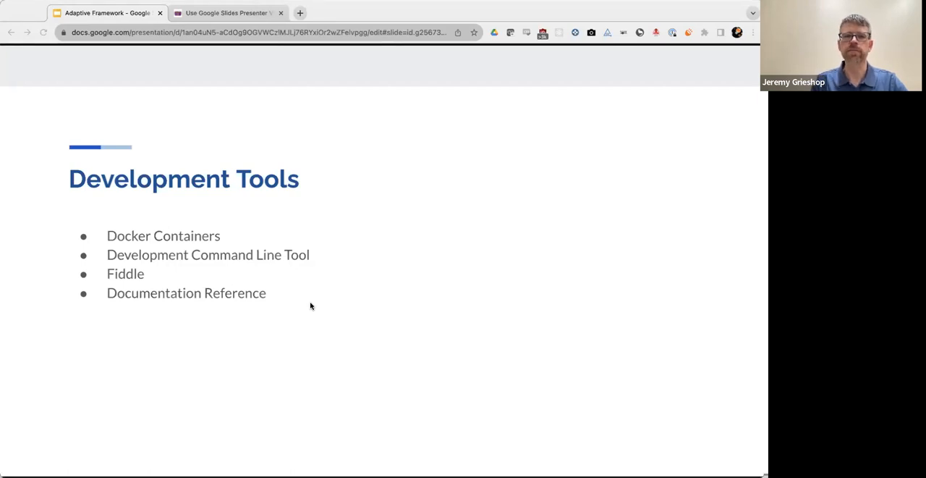
key("Right")
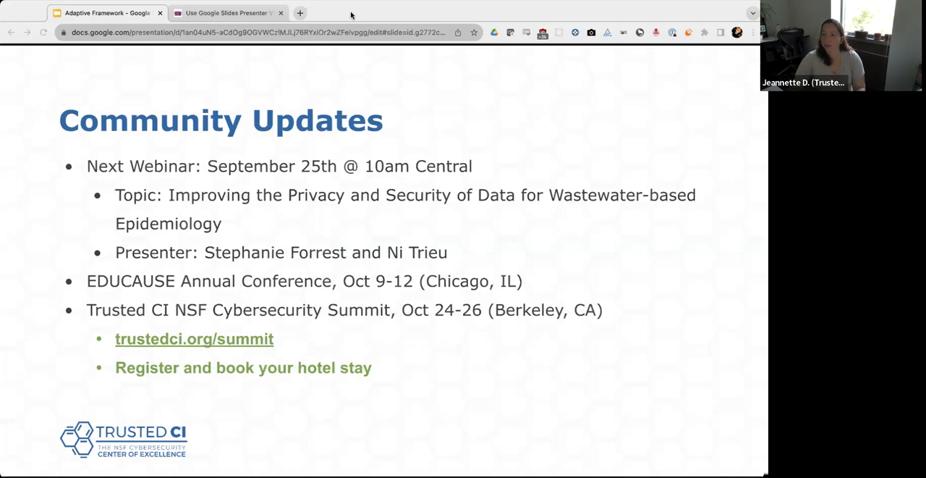
mouse_move(461, 298)
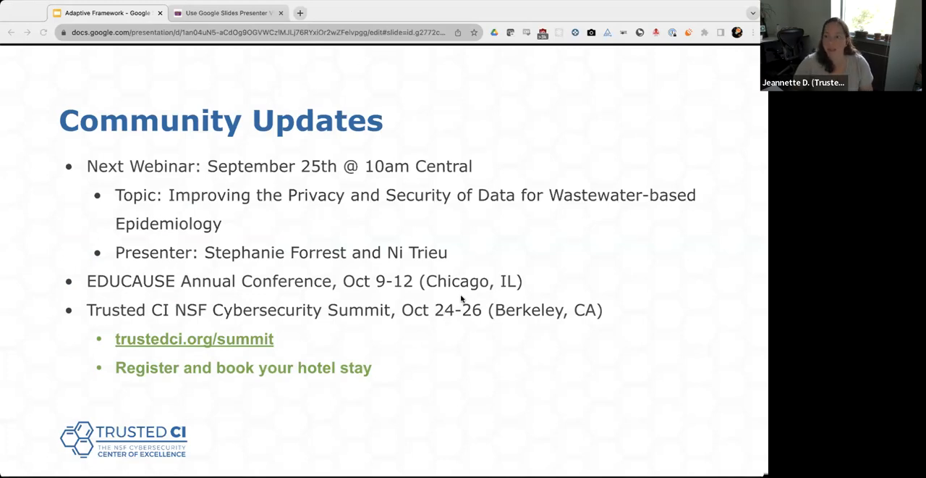
mouse_move(673, 418)
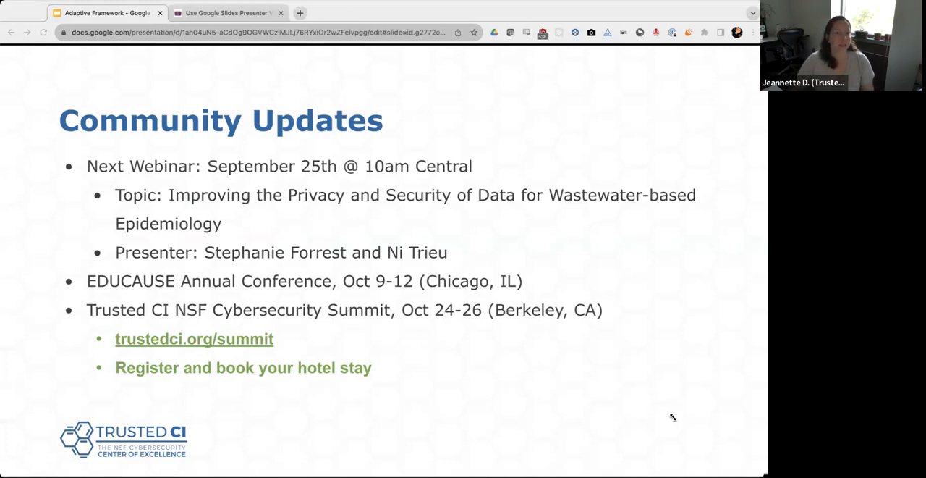
mouse_move(465, 85)
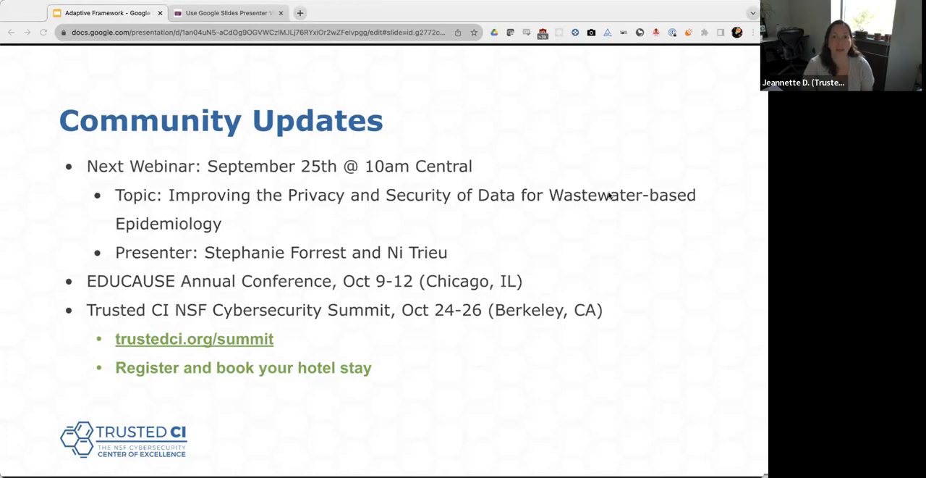
mouse_move(629, 108)
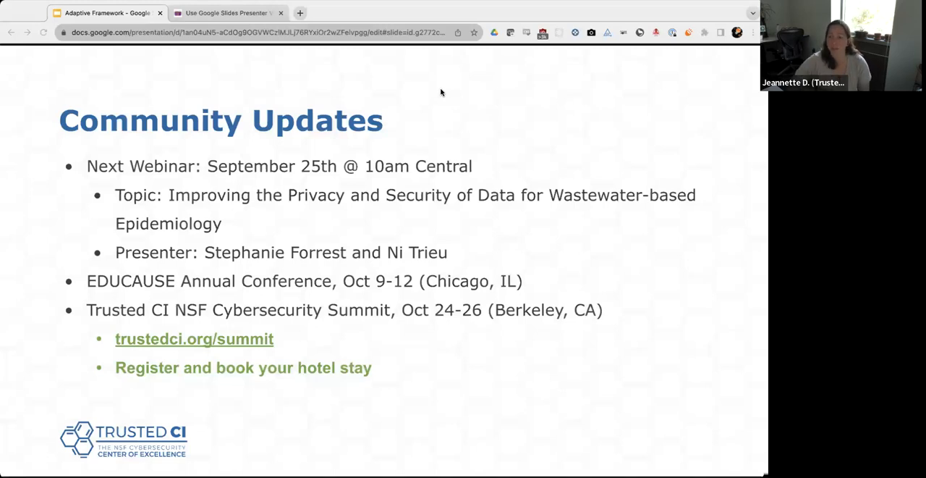
mouse_move(545, 92)
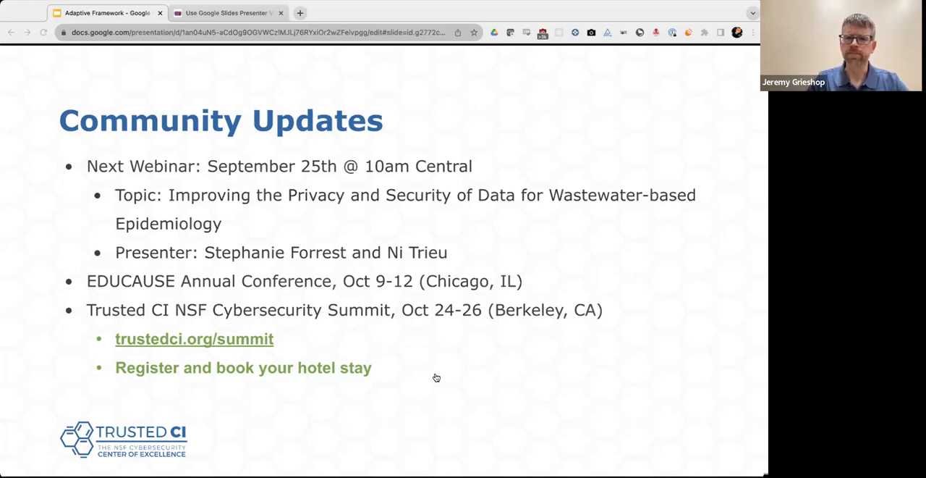
mouse_move(576, 85)
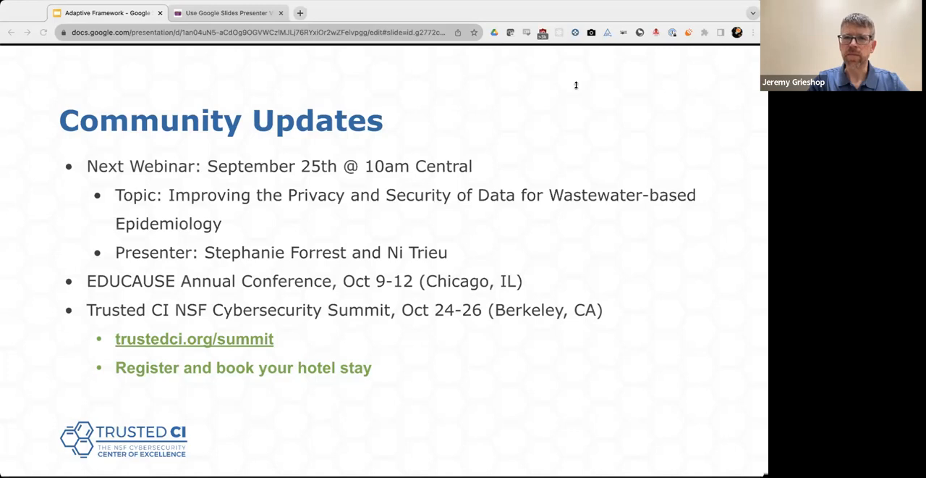
mouse_move(536, 107)
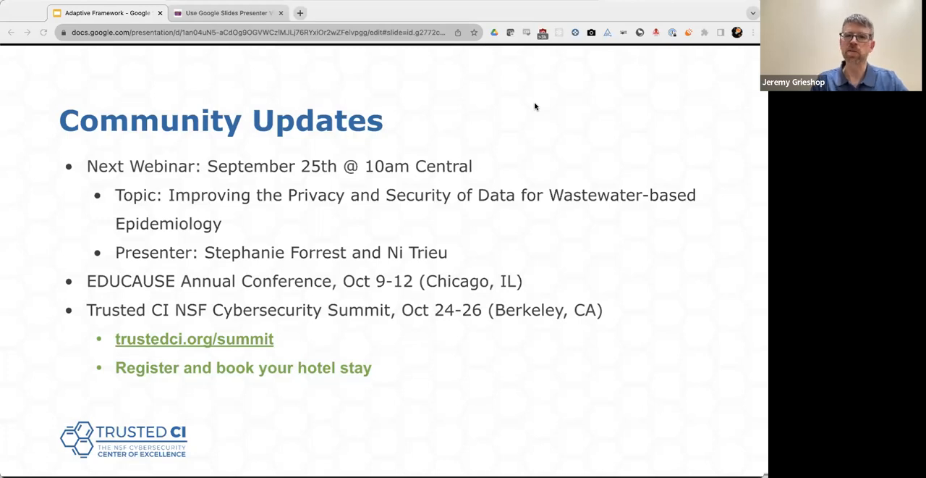
mouse_move(528, 106)
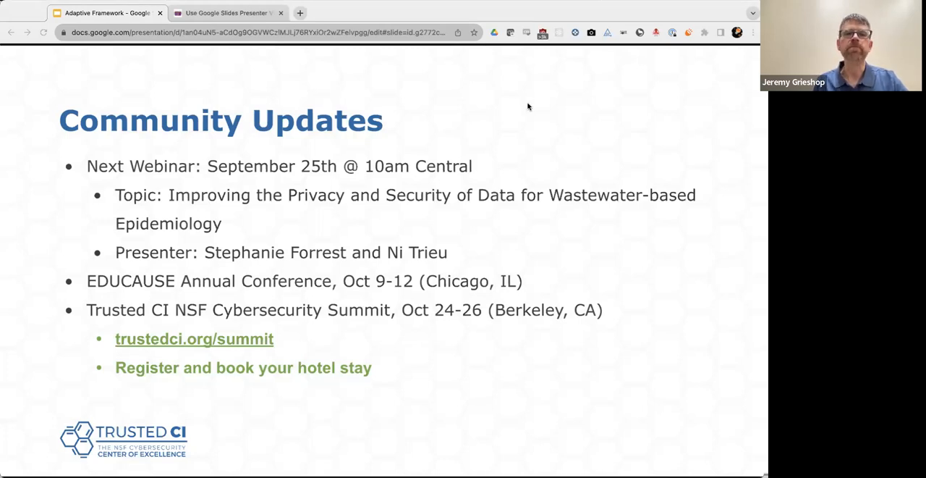